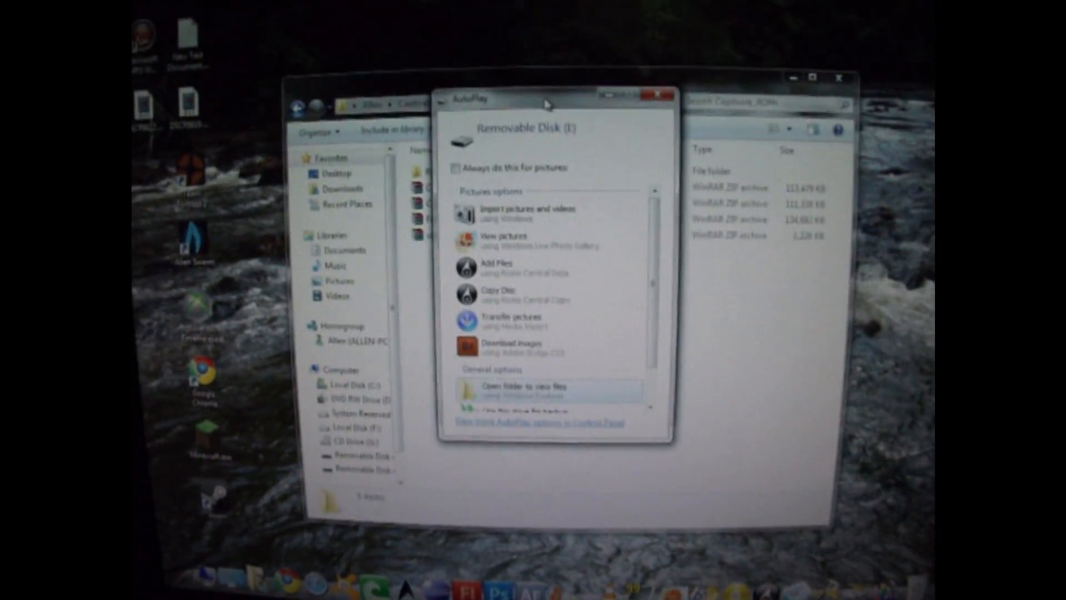
Choose 'Open folder to view files' for Removable Disk (E) in the AutoPlay prompt.
left_click(515, 389)
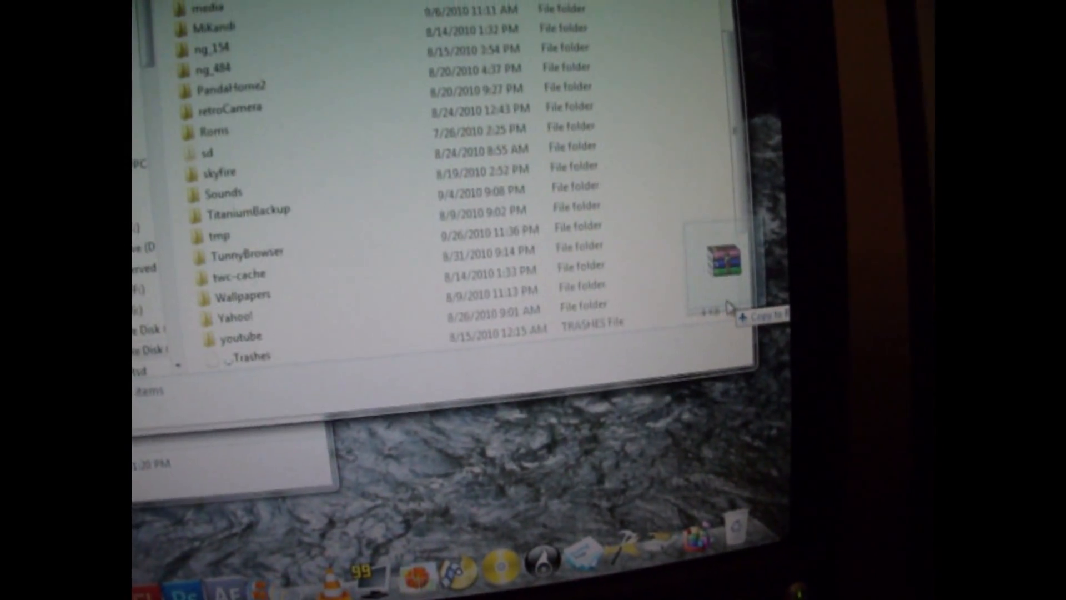
Scroll the SD card root to reveal the existing ZIP archives where the ROM zip is copied.
scroll("down", 3)
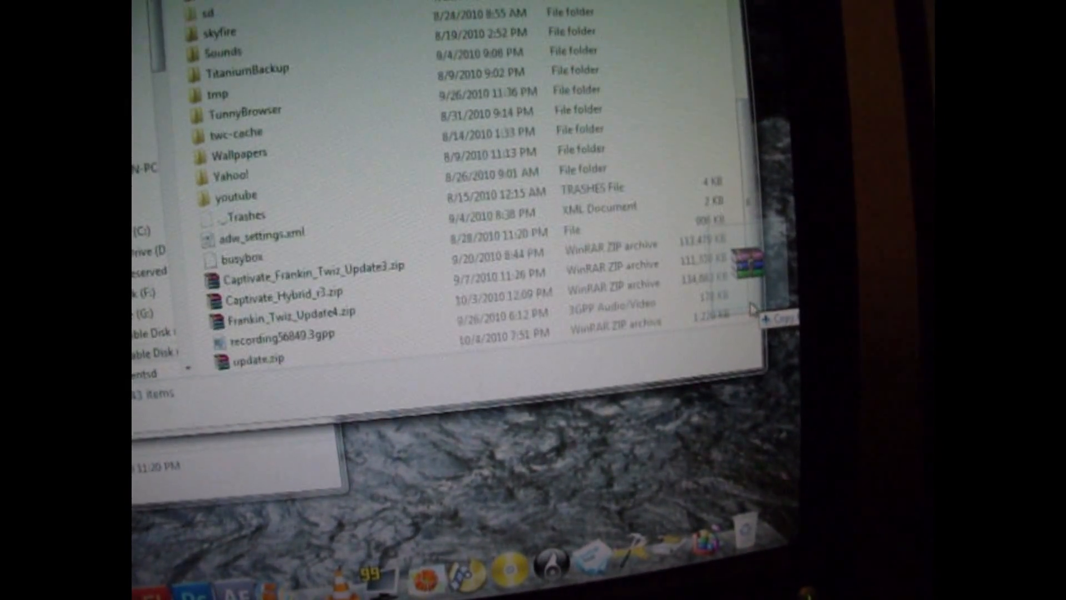